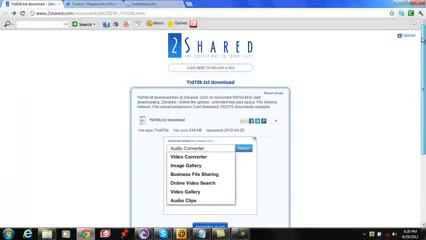
{"action": "scroll", "scroll_direction": "down", "scroll_amount": 3}
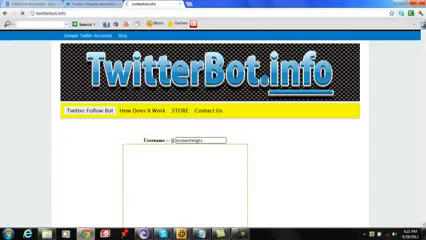
{"action": "scroll", "scroll_direction": "down", "scroll_amount": 3}
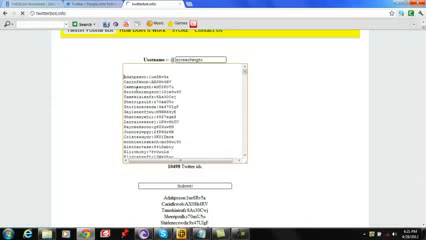
{"action": "scroll", "scroll_direction": "down", "scroll_amount": 3}
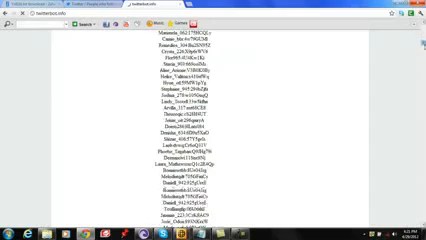
{"action": "scroll", "scroll_direction": "down", "scroll_amount": 3}
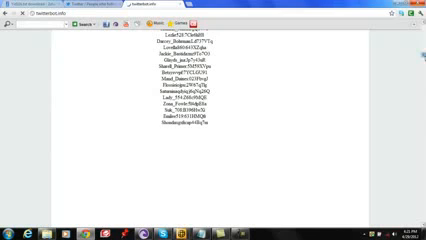